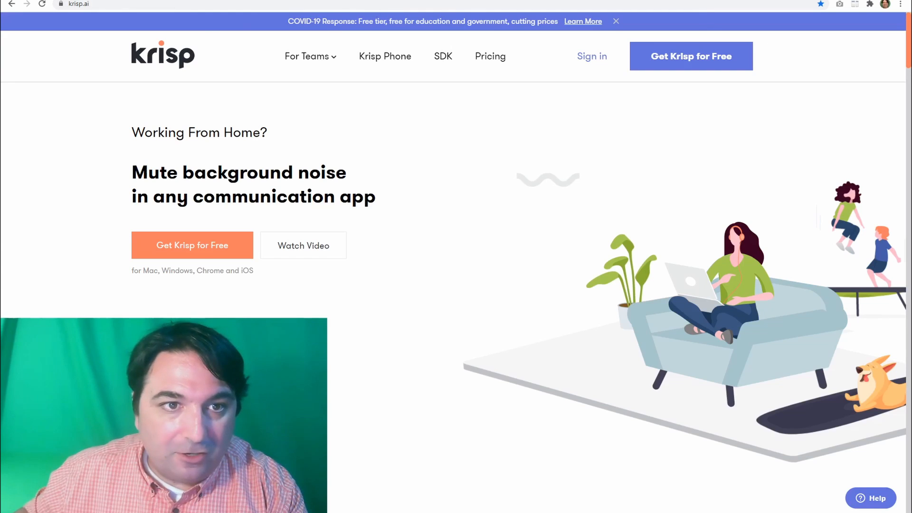
# Bring up Krisp from the system tray and switch on Remove Noise for the Blue Snowball microphone
pyautogui.click(582, 22)
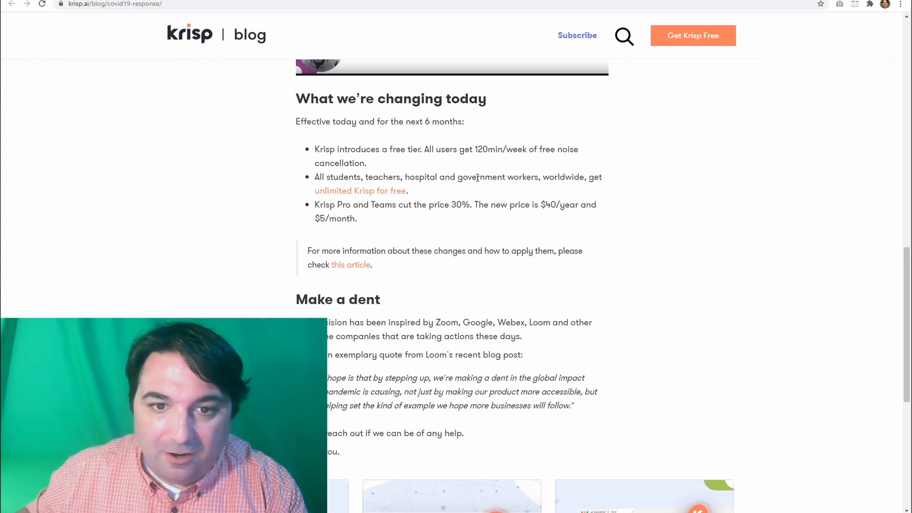
pyautogui.moveTo(390, 194)
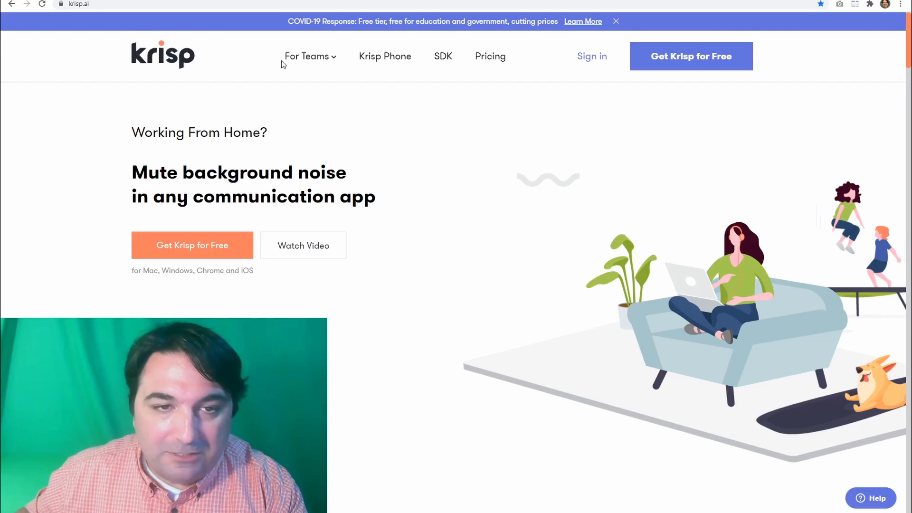
pyautogui.moveTo(503, 144)
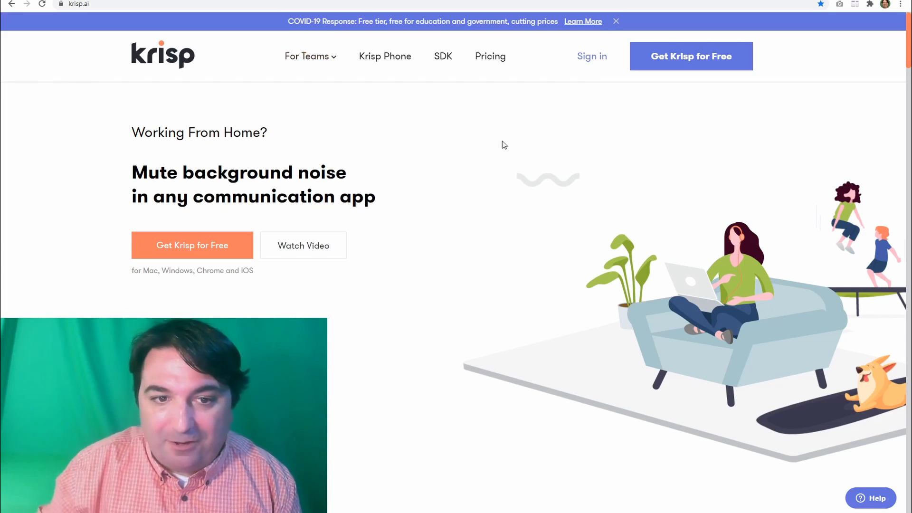
pyautogui.moveTo(811, 307)
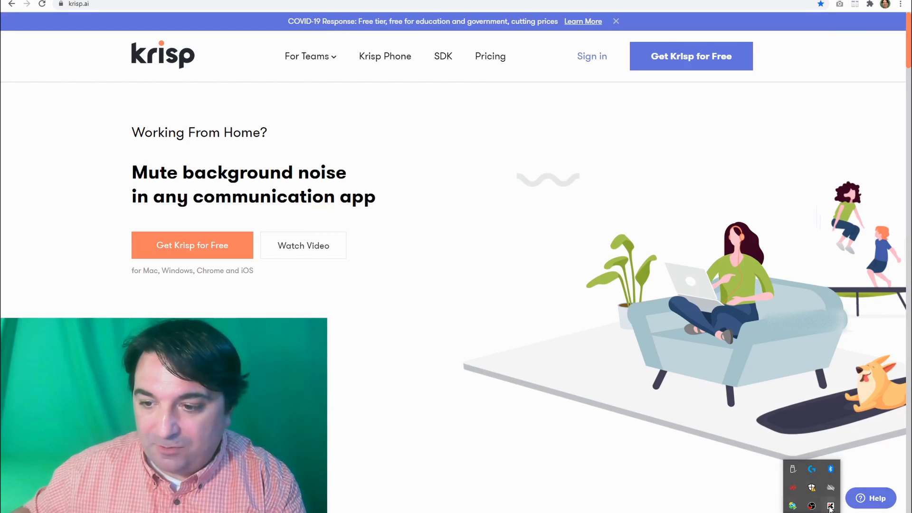
pyautogui.click(830, 505)
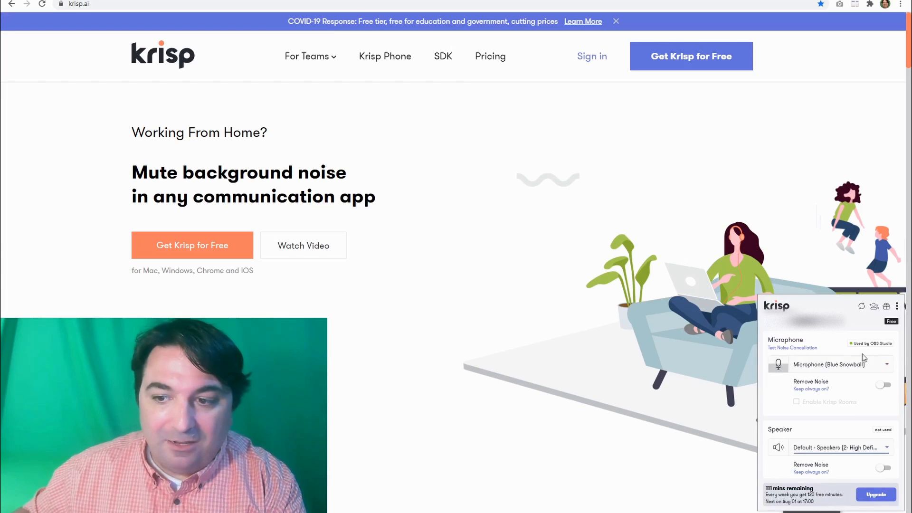
pyautogui.click(884, 384)
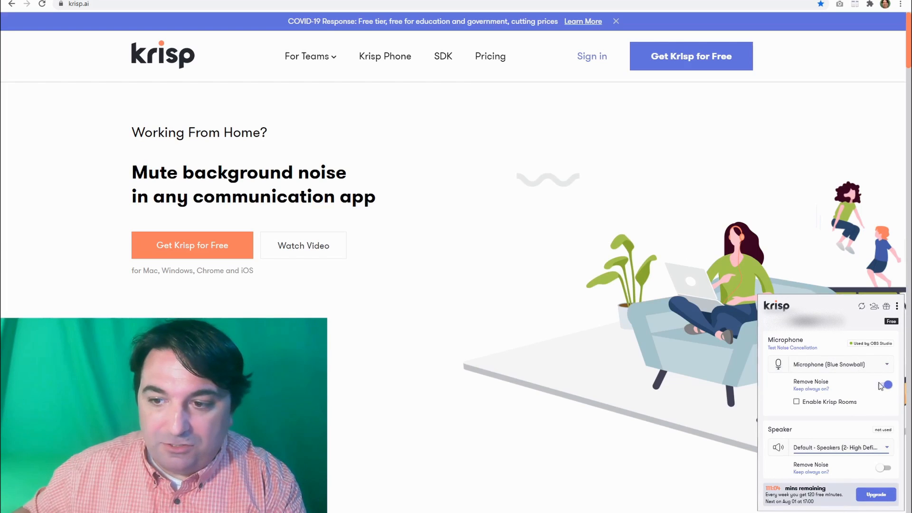
pyautogui.click(884, 384)
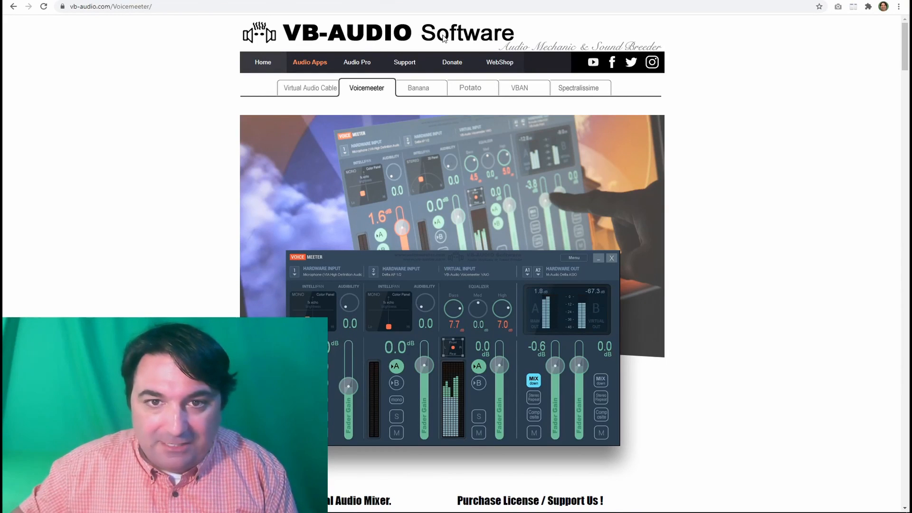
pyautogui.moveTo(383, 169)
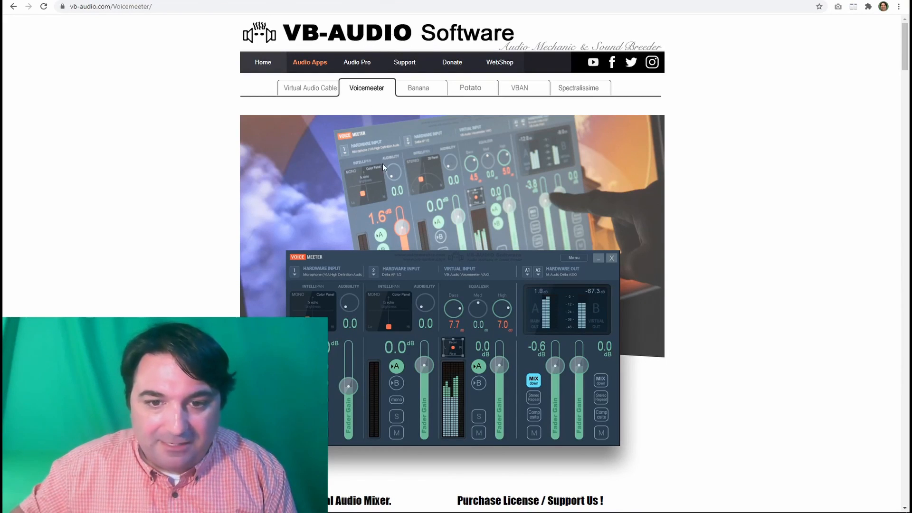
pyautogui.moveTo(381, 168)
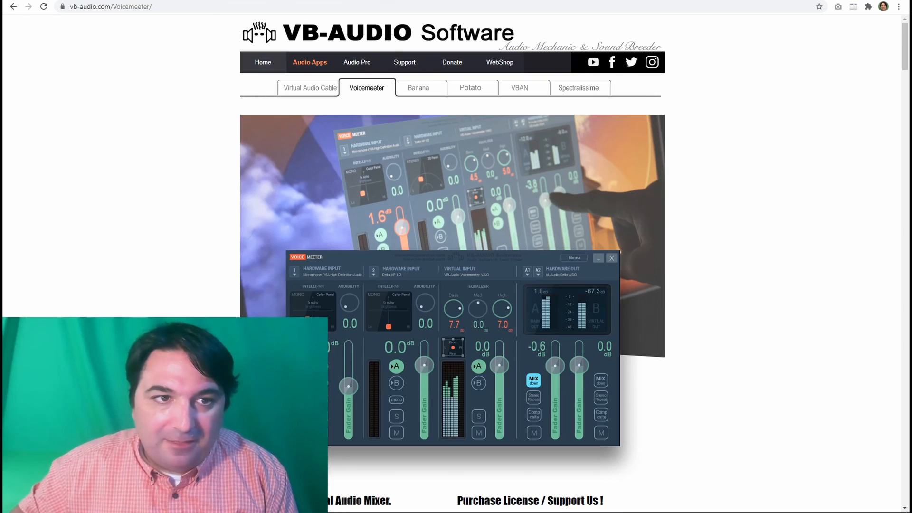